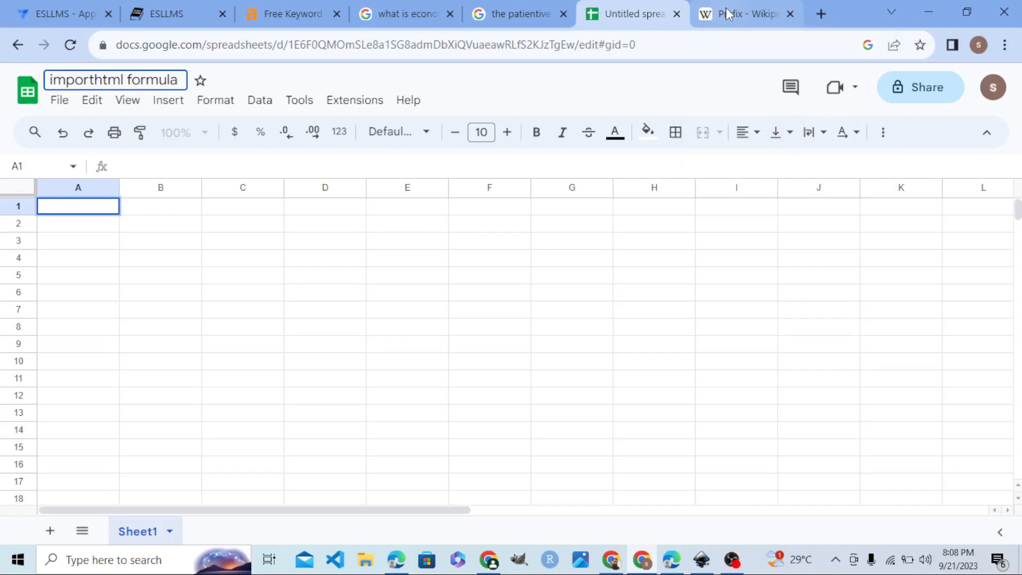
# - Start cell A1 with an IMPORTHTML( formula after glancing at the Wikipedia Prefix article
pyautogui.click(743, 14)
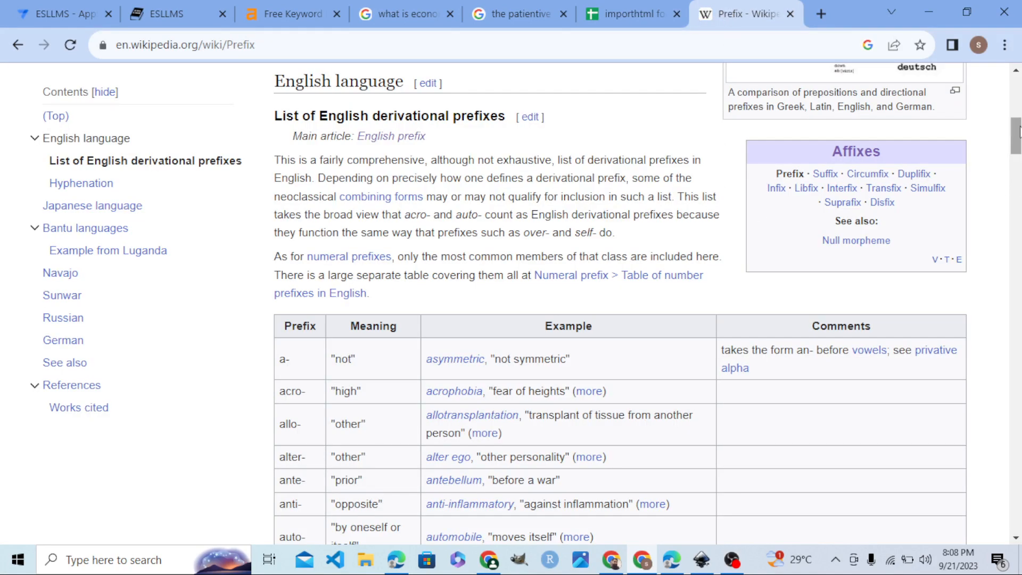
pyautogui.scroll(-3)
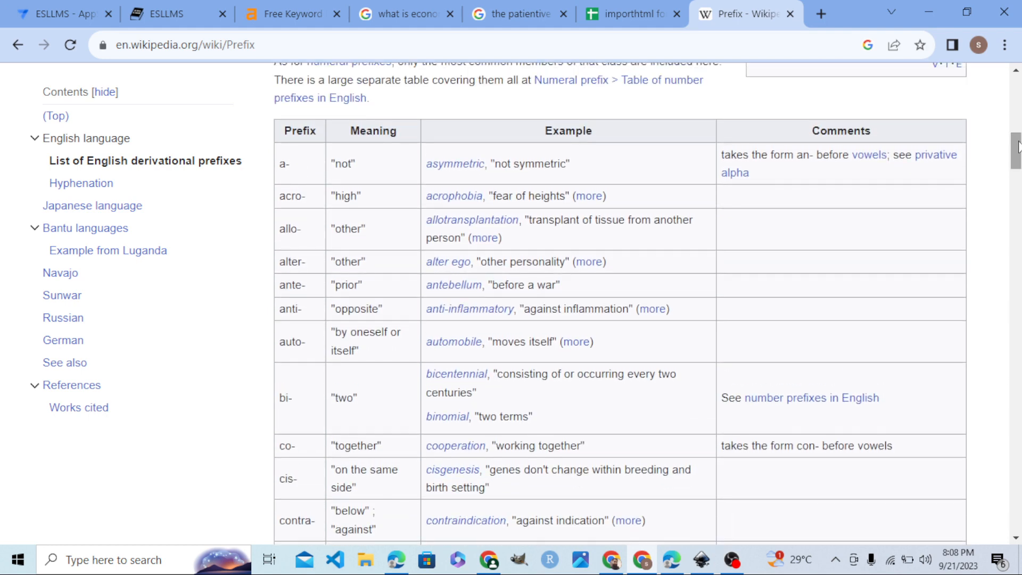
pyautogui.click(629, 13)
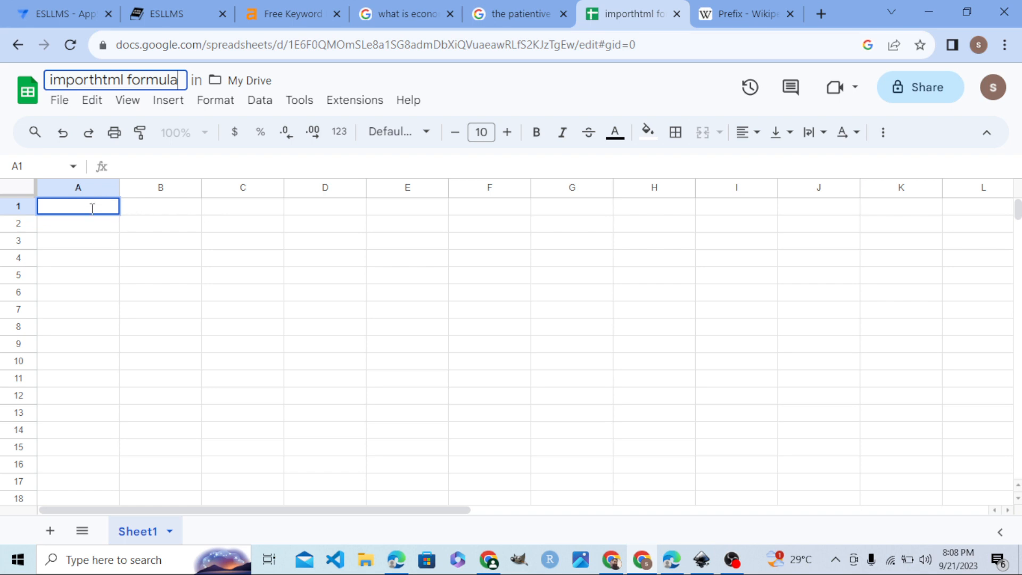
pyautogui.write('=')
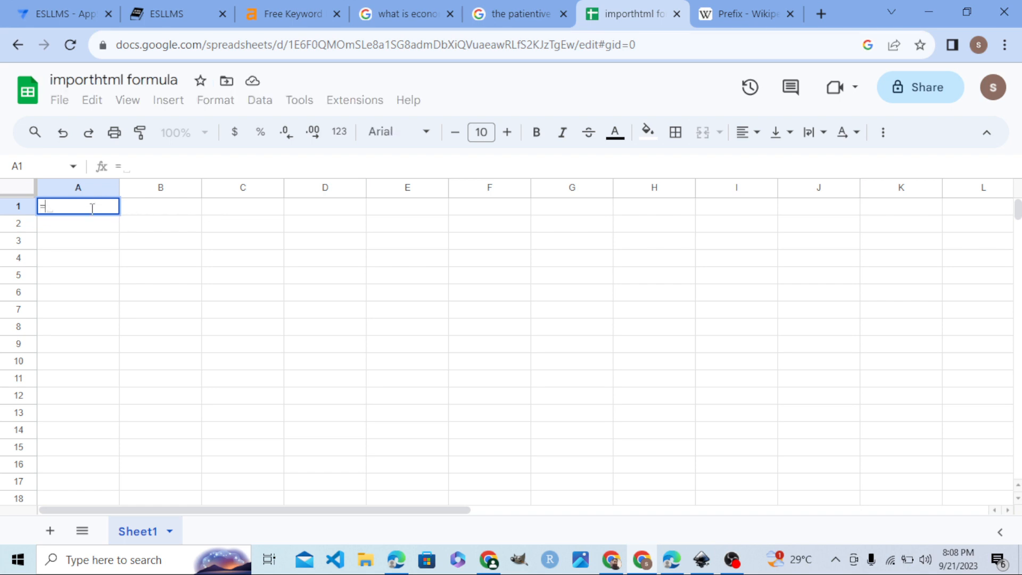
pyautogui.write('impor')
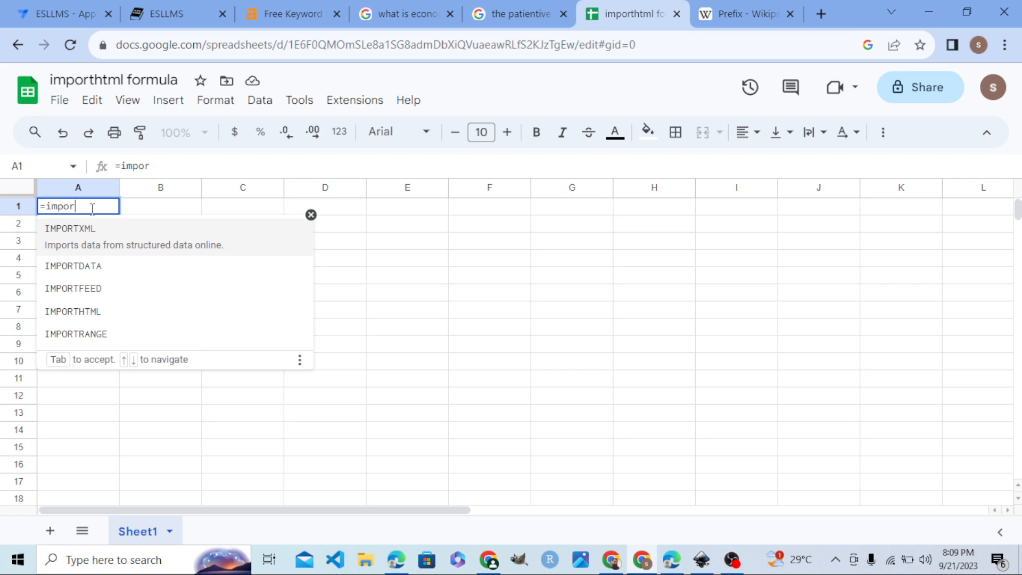
pyautogui.write('th')
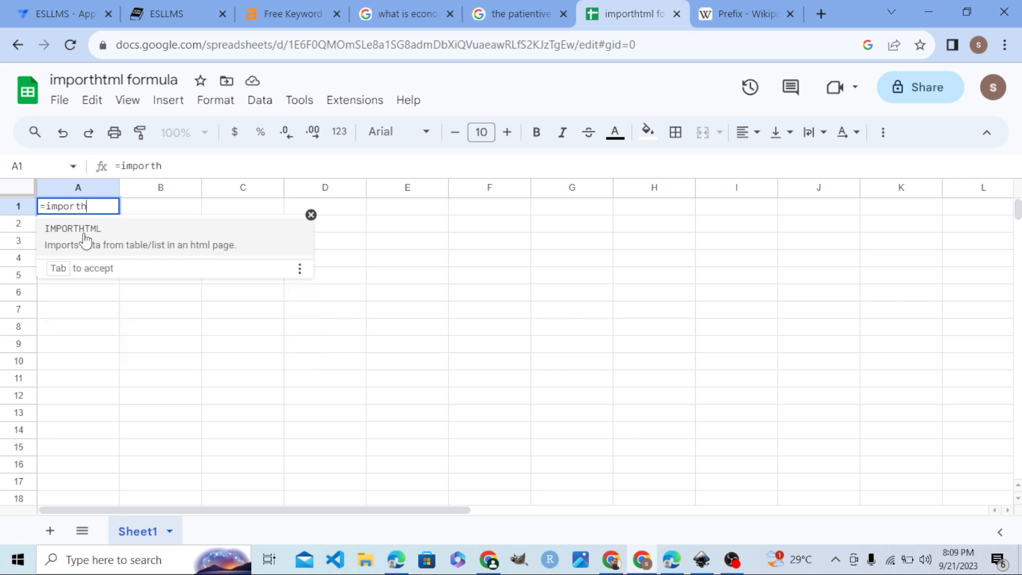
pyautogui.press('tab')
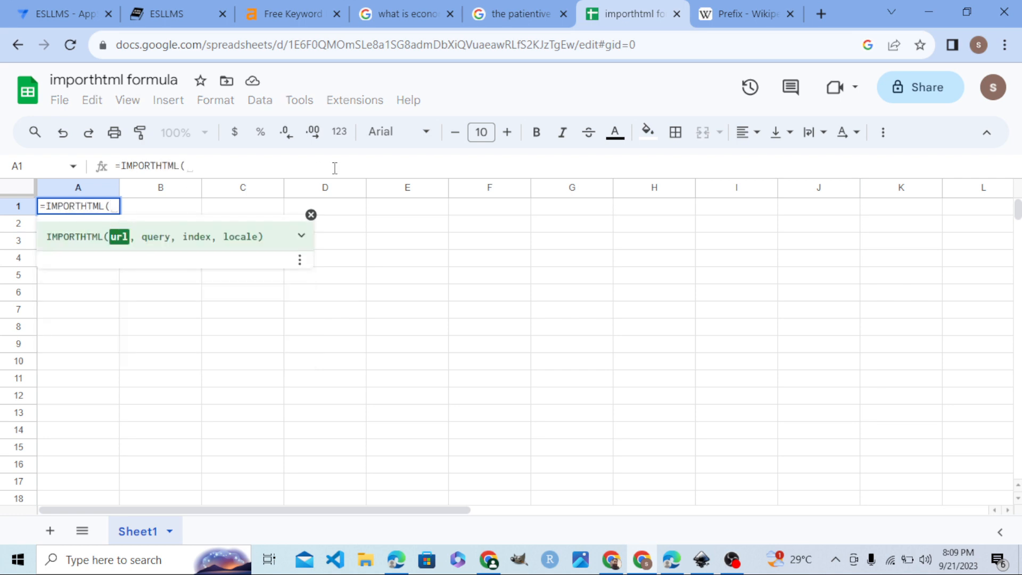
# - Copy the Wikipedia Prefix page URL and return to the spreadsheet
pyautogui.click(743, 13)
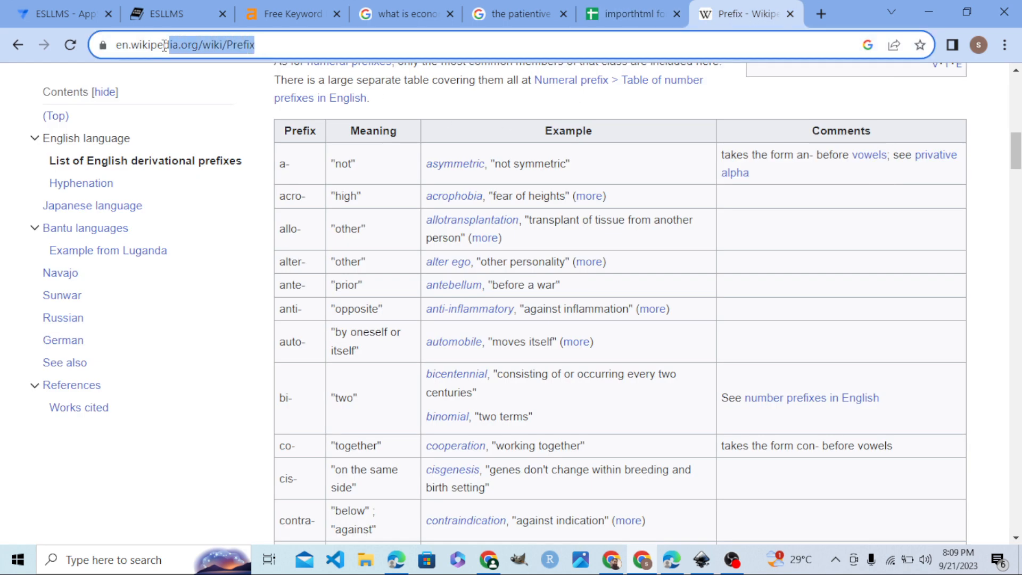
pyautogui.rightClick(182, 45)
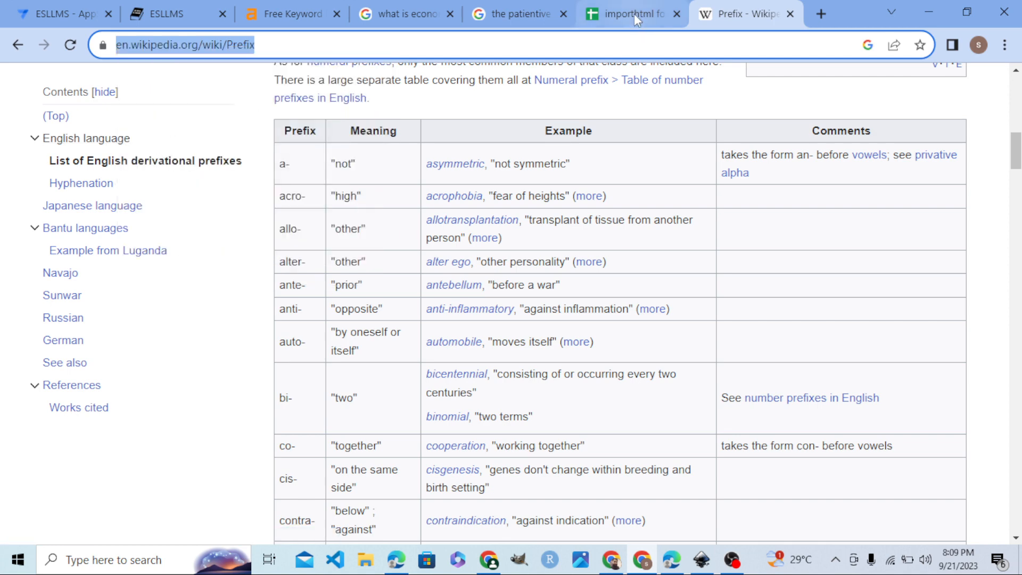
pyautogui.click(631, 13)
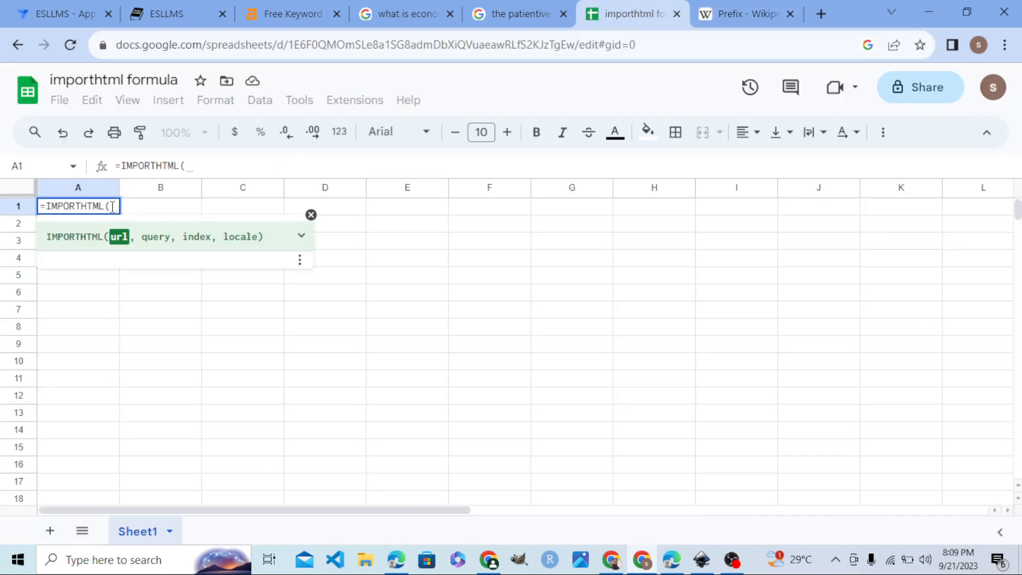
# - Paste the Prefix page URL as the quoted first argument of A1's formula
pyautogui.click(455, 132)
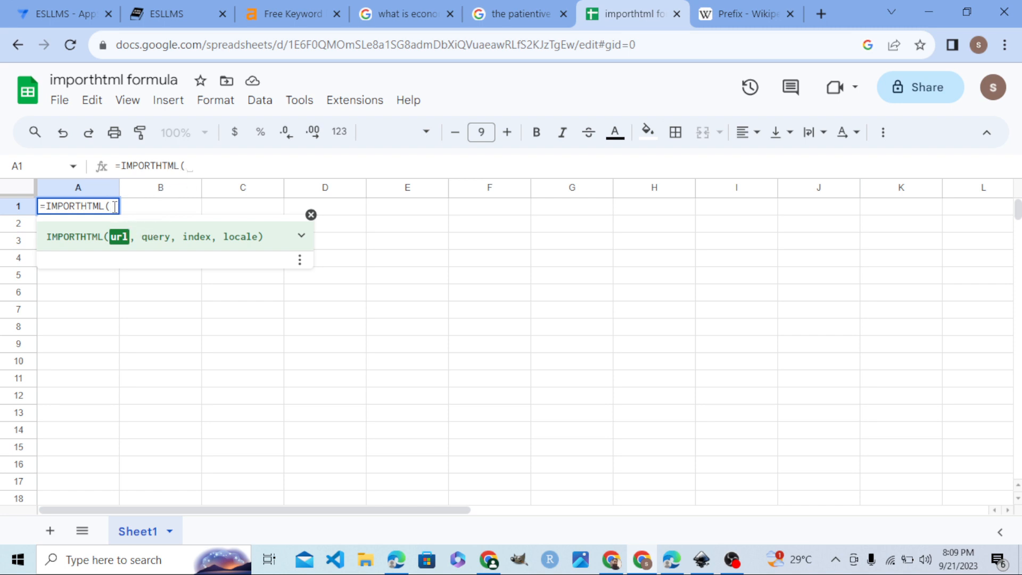
pyautogui.write('"')
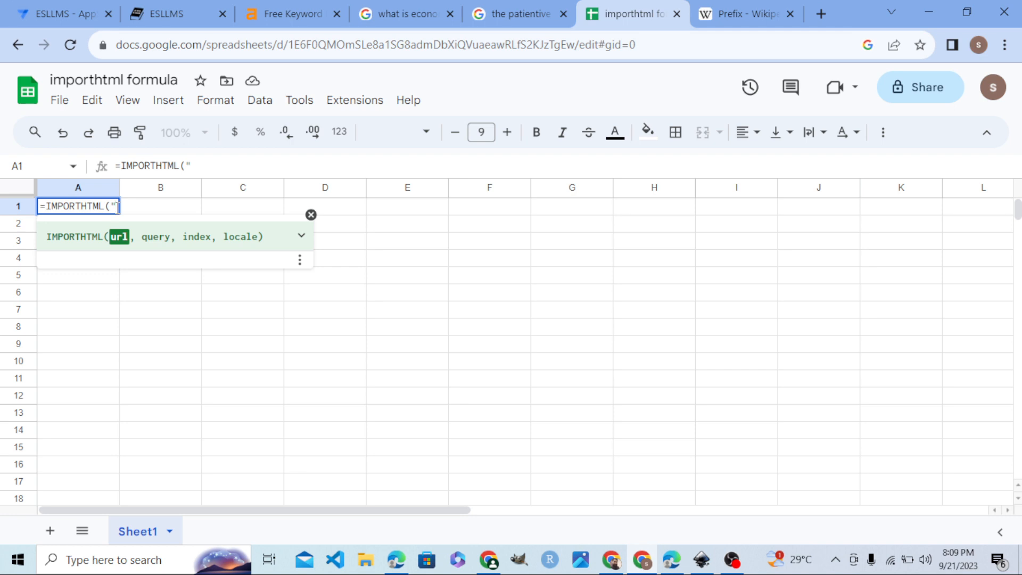
pyautogui.rightClick(78, 205)
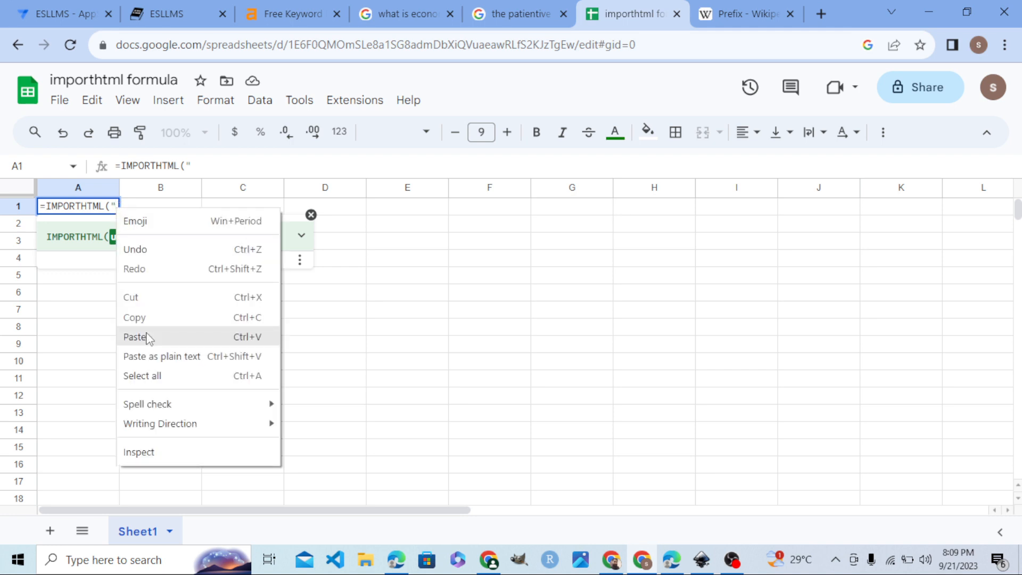
pyautogui.click(134, 338)
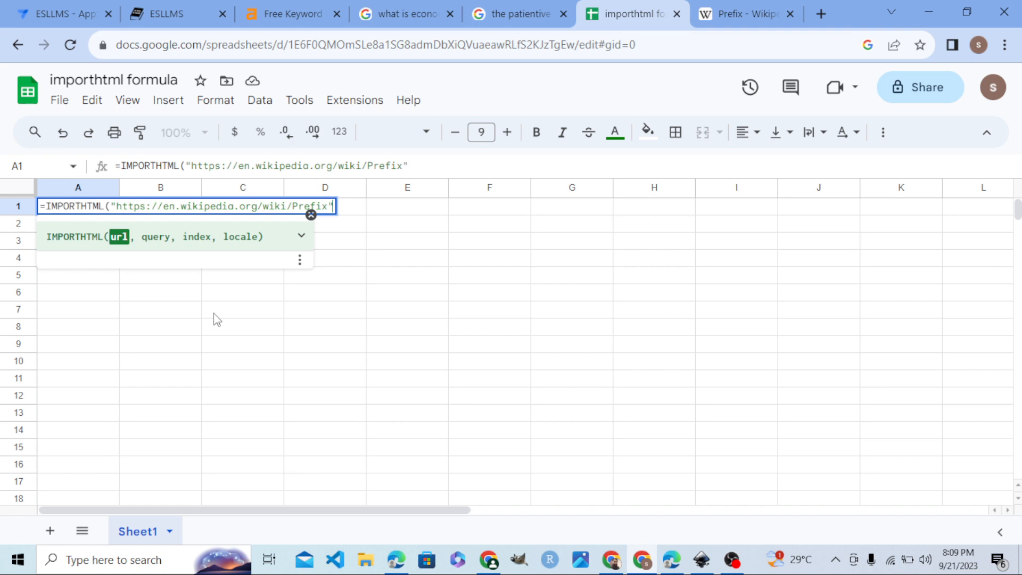
# - Add the "table" query and index 0 arguments to the IMPORTHTML formula
pyautogui.write(',')
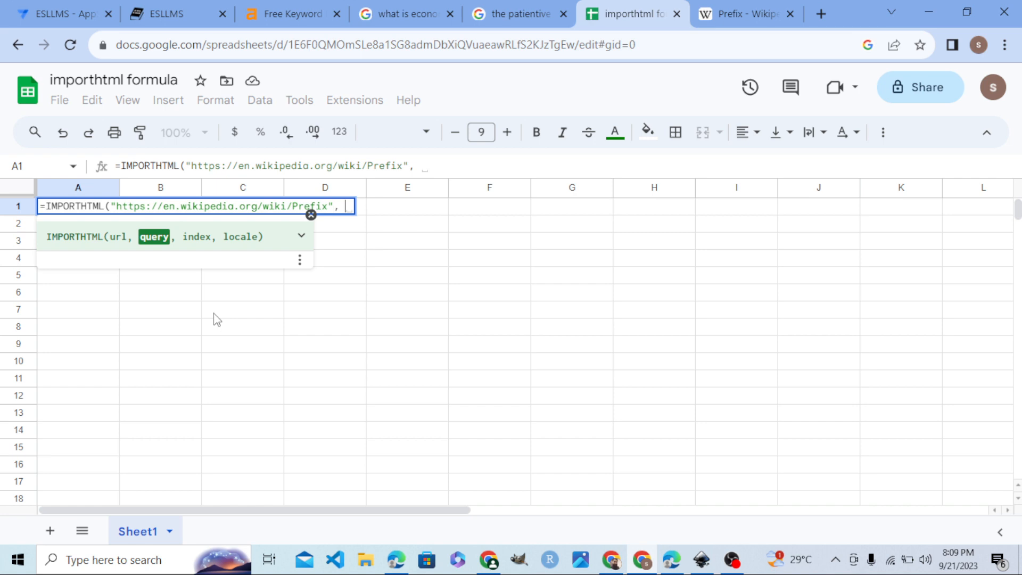
pyautogui.write('"table')
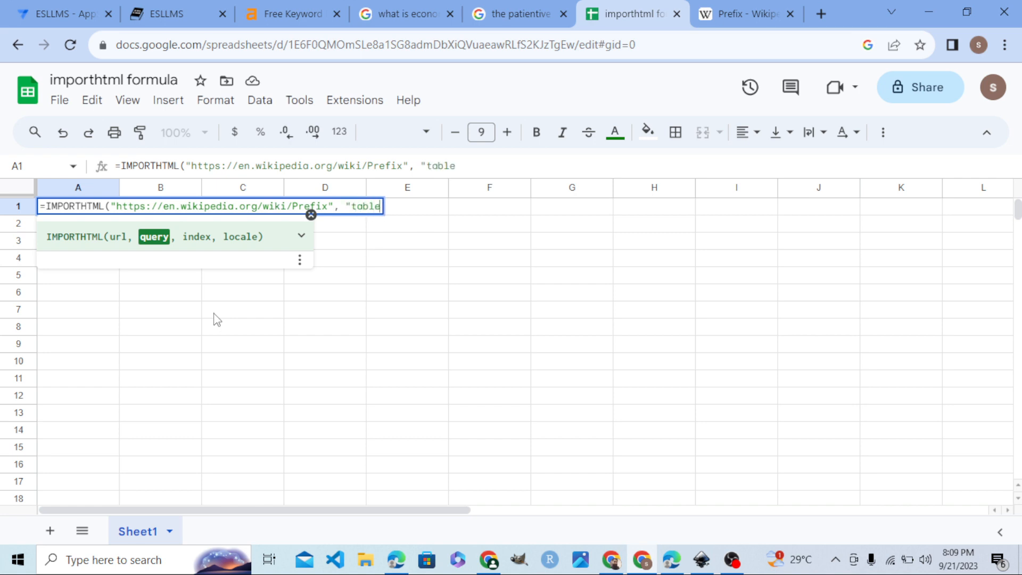
pyautogui.write(',')
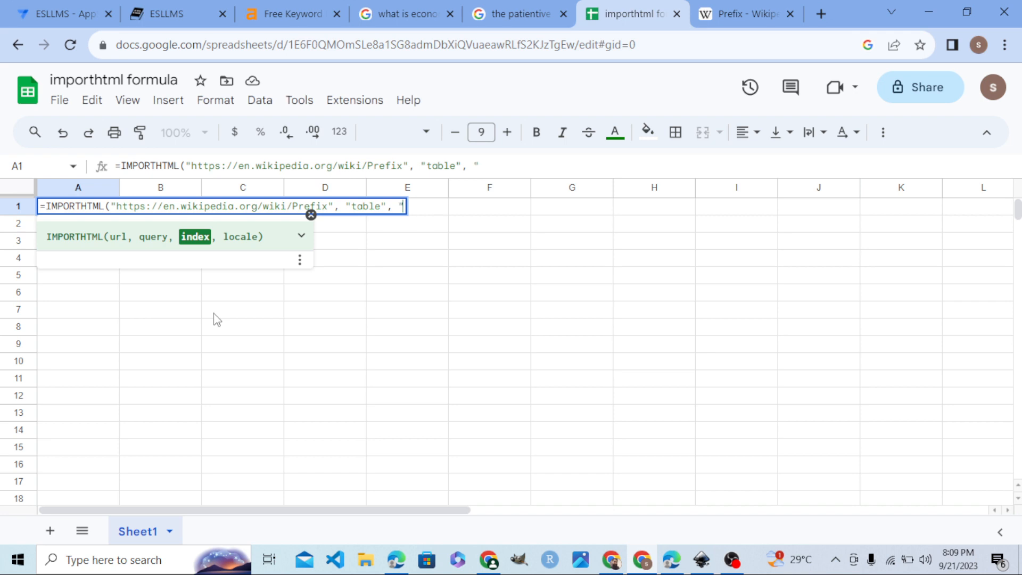
pyautogui.write('0")')
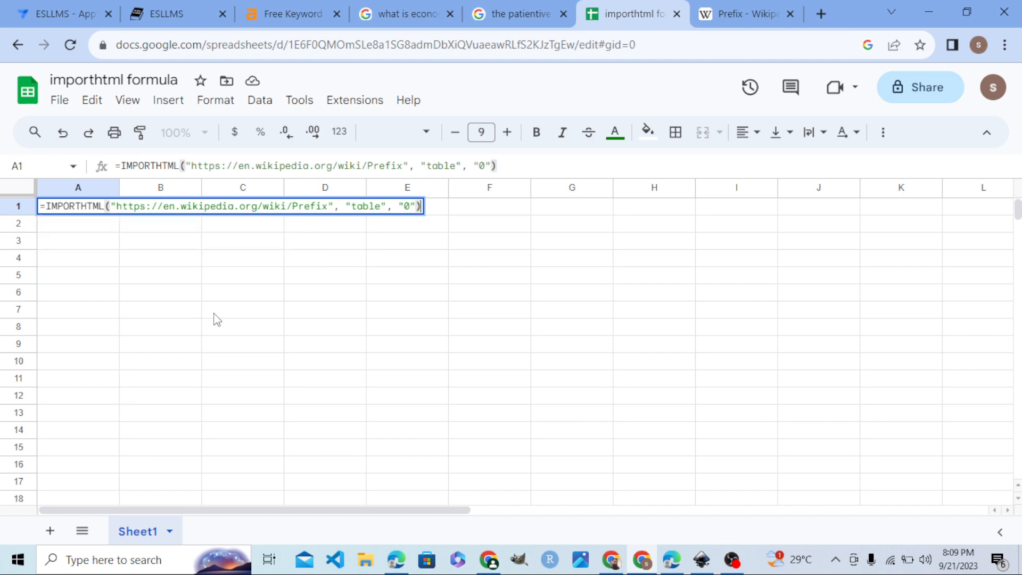
pyautogui.click(743, 13)
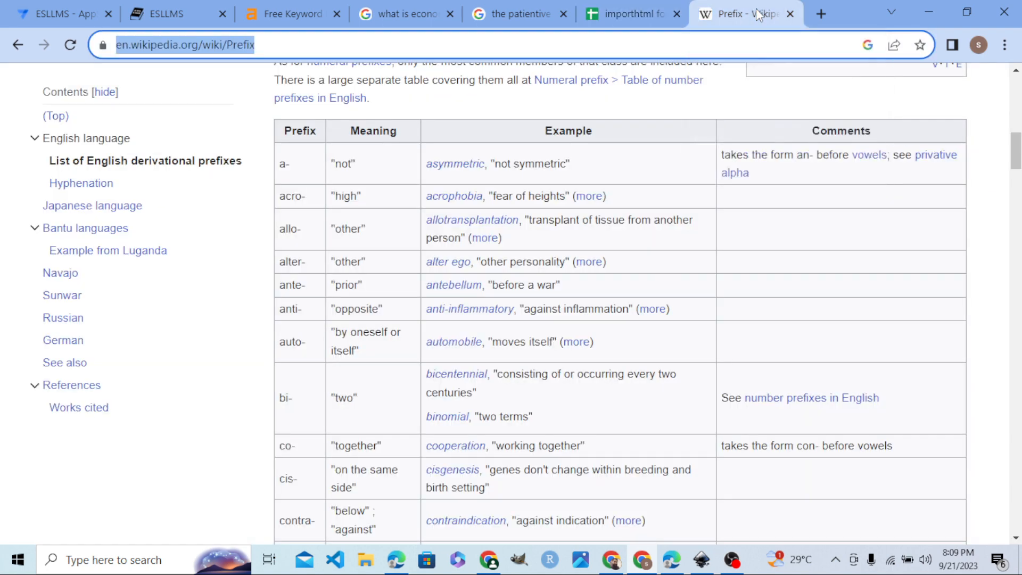
pyautogui.click(629, 14)
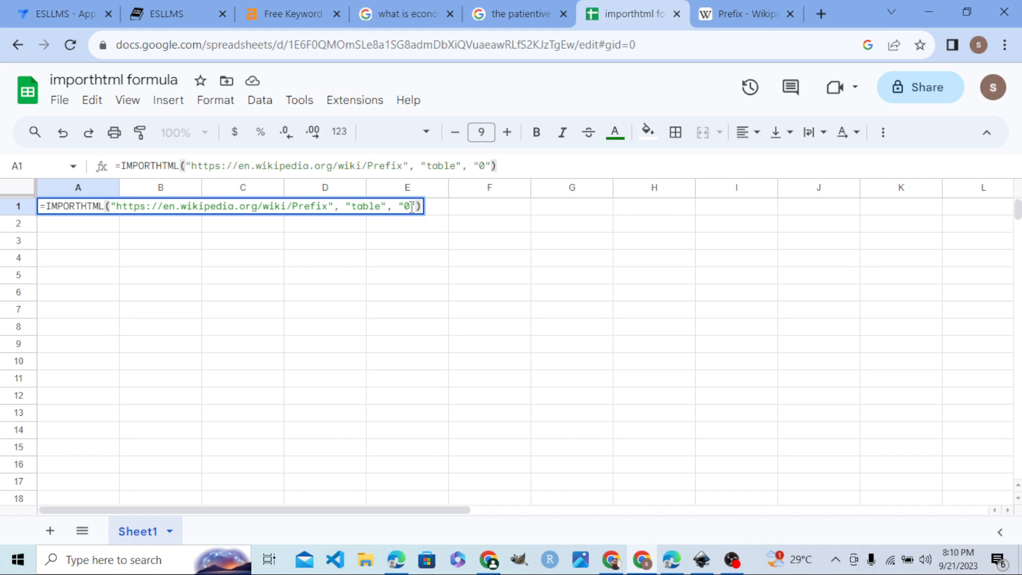
pyautogui.moveTo(448, 225)
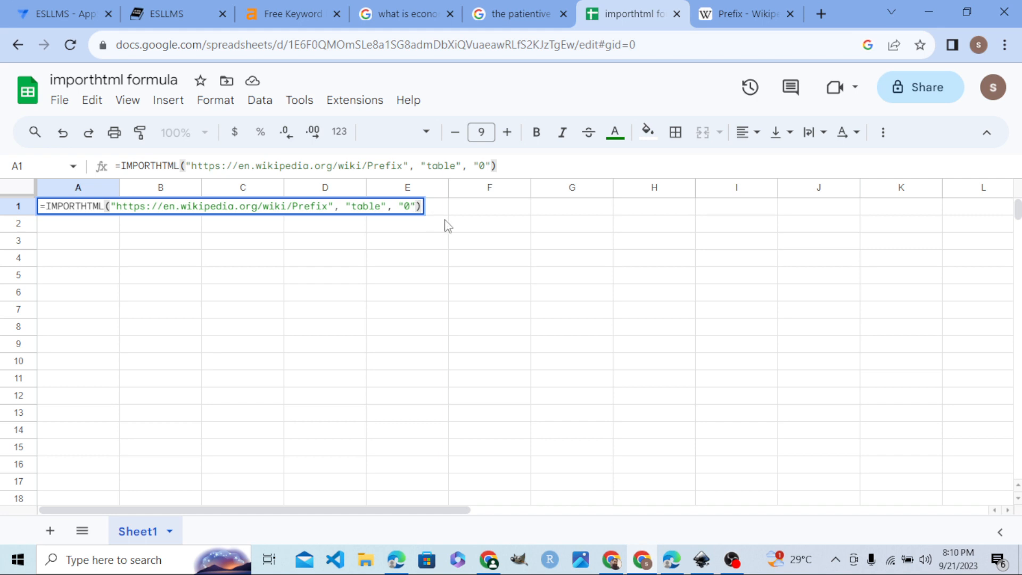
pyautogui.moveTo(461, 217)
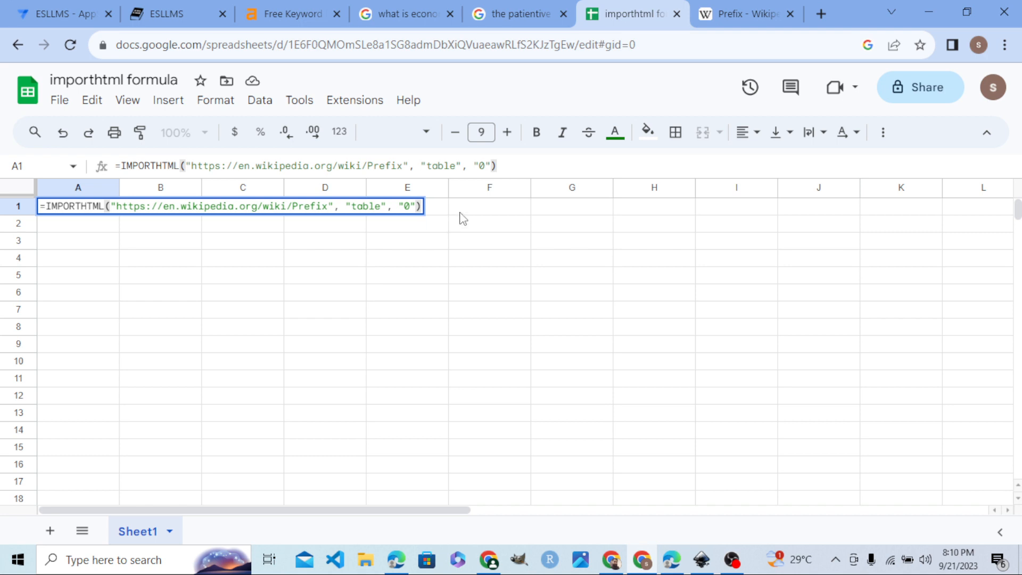
# - Commit the IMPORTHTML formula so A1 begins loading the Prefix table
pyautogui.press('enter')
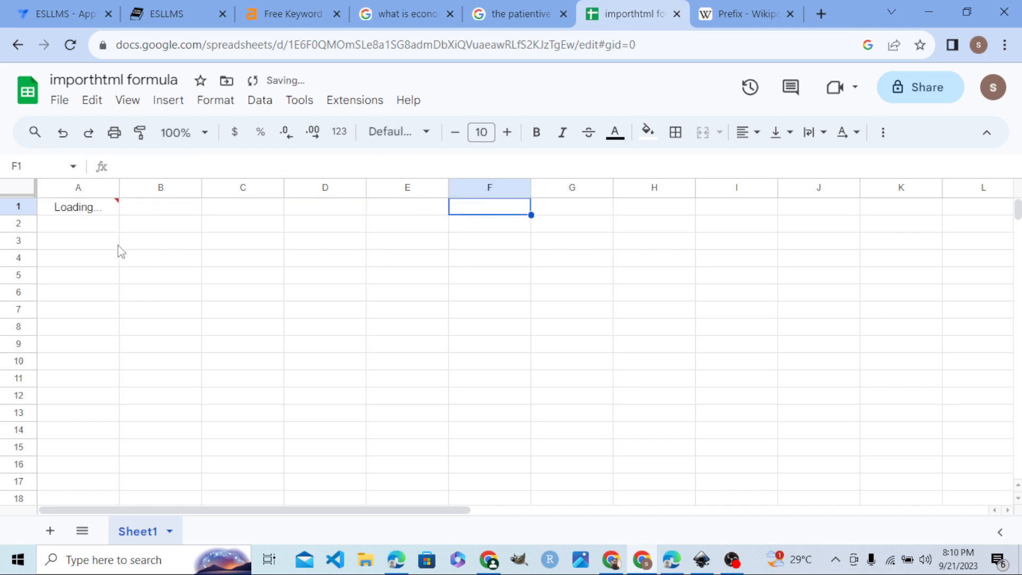